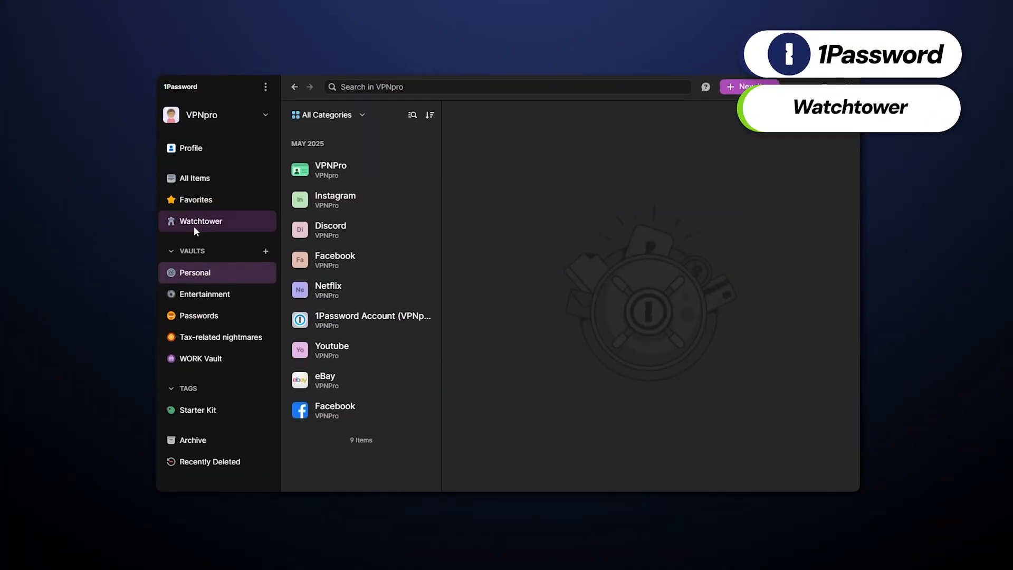
- From the Watchtower report, save a new passkey to the eBay login
left_click(201, 221)
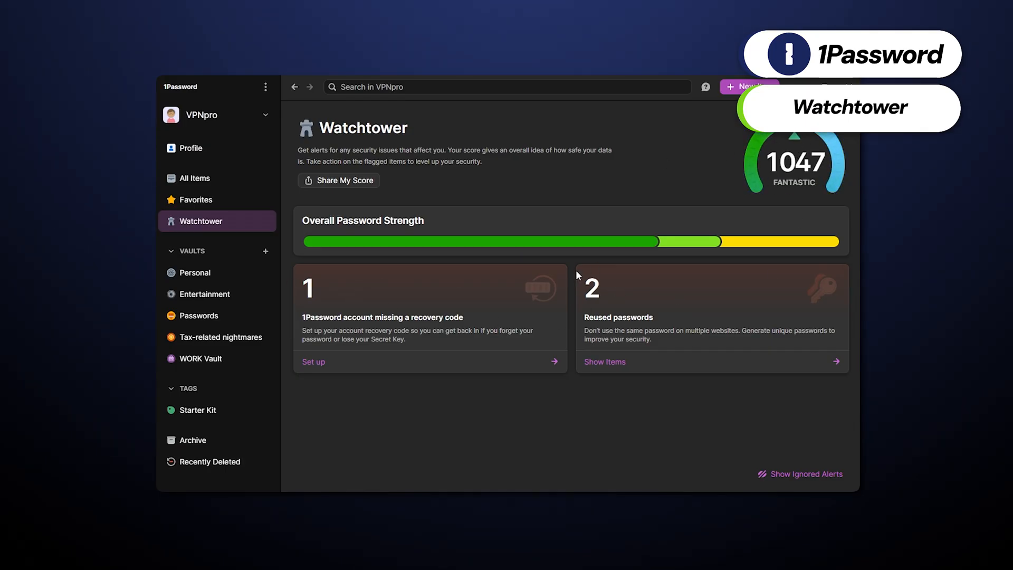
mouse_move(659, 411)
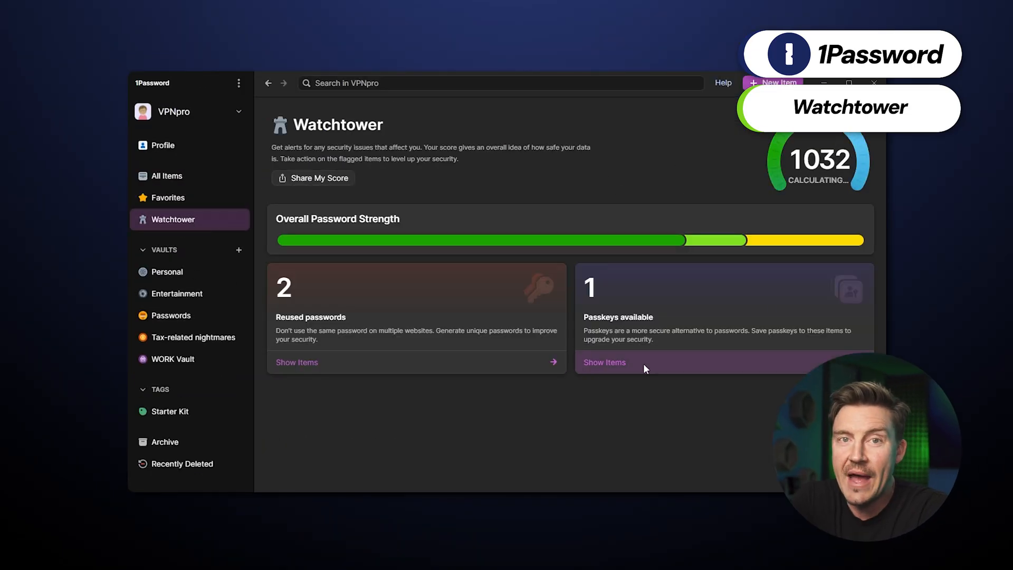
left_click(603, 362)
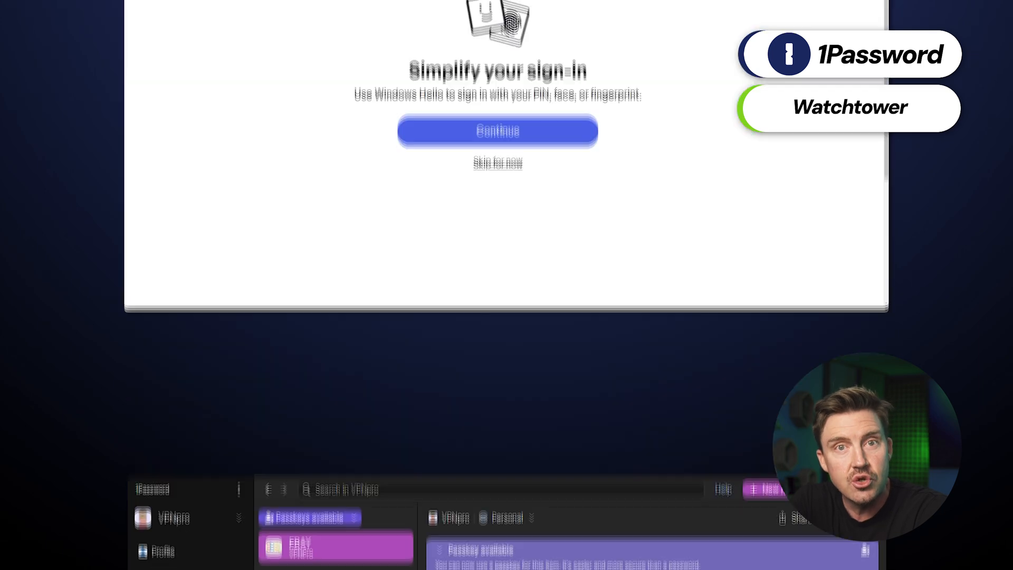
left_click(497, 131)
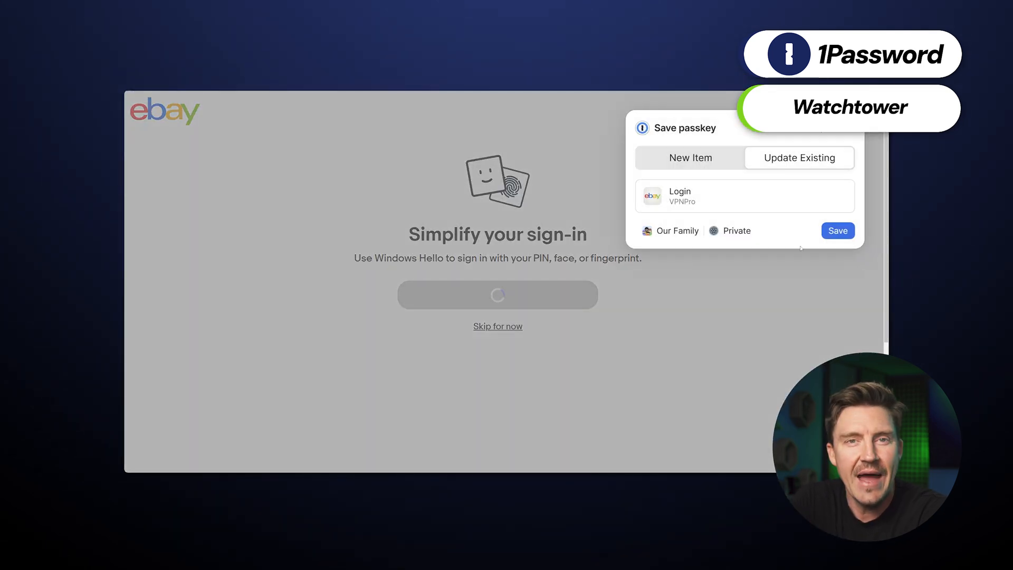
left_click(837, 231)
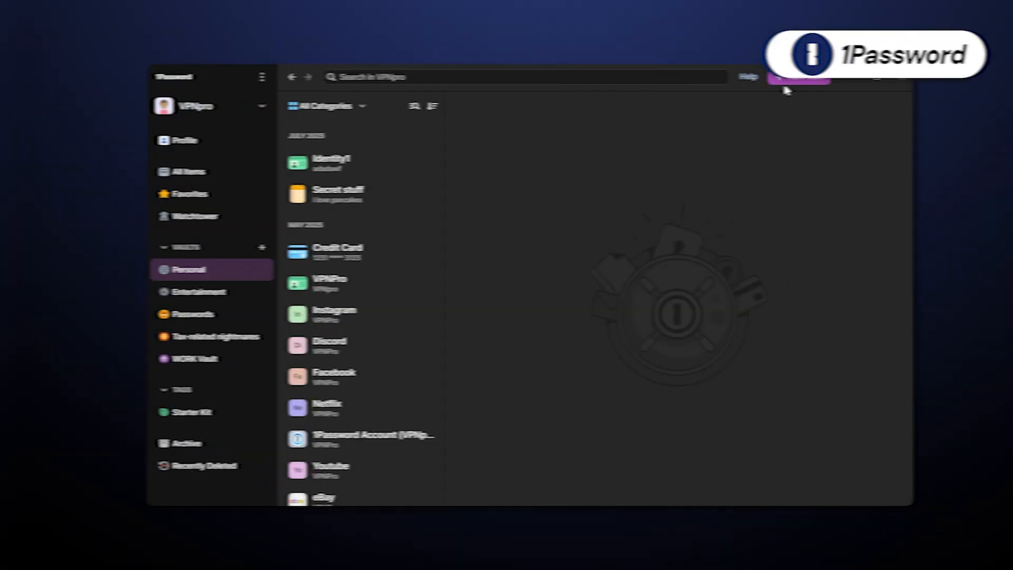
- Create an SSH Key item with a generated RSA key, then view the deleted Identity1 item
left_click(799, 77)
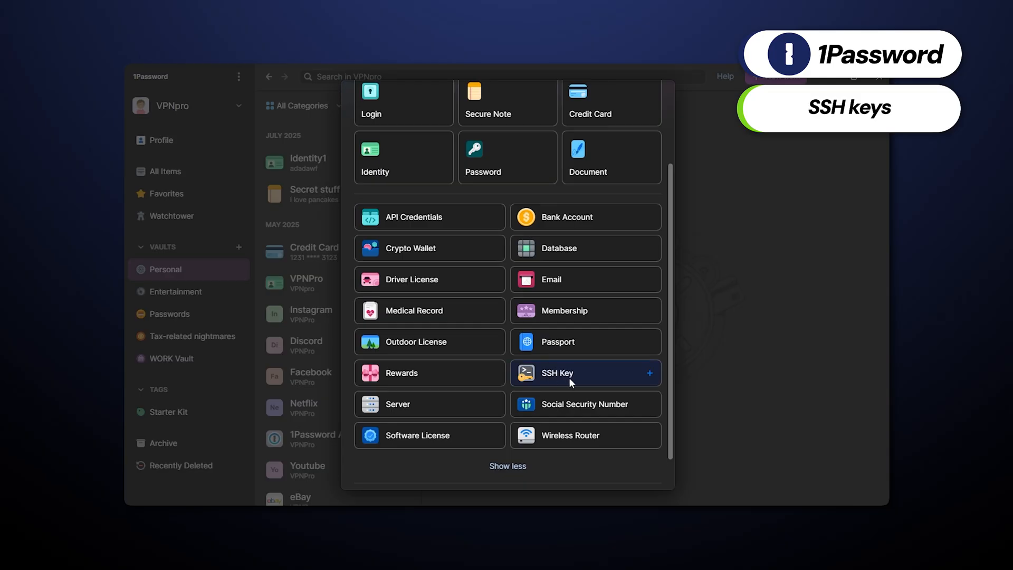
left_click(585, 373)
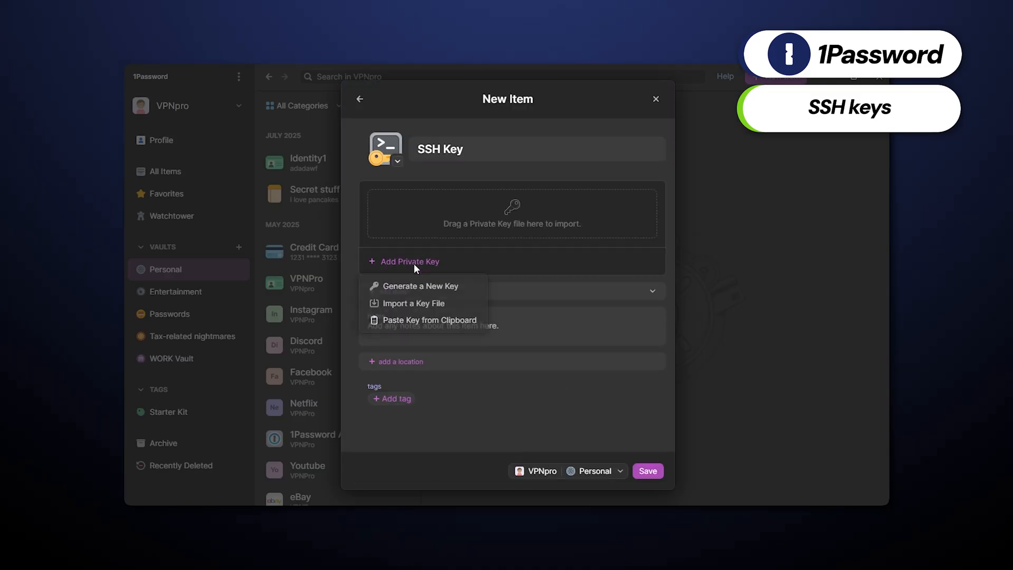
left_click(420, 286)
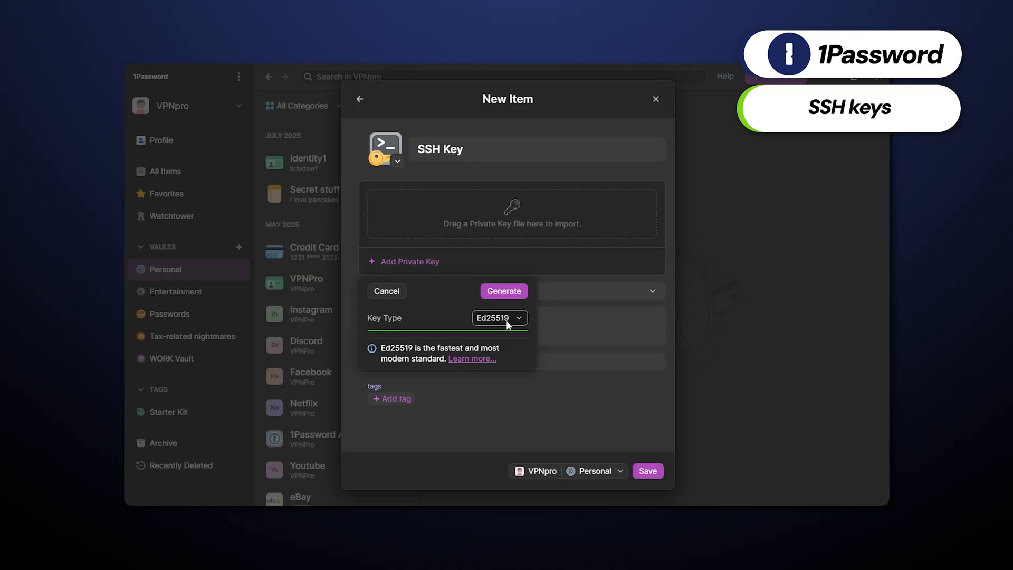
left_click(499, 317)
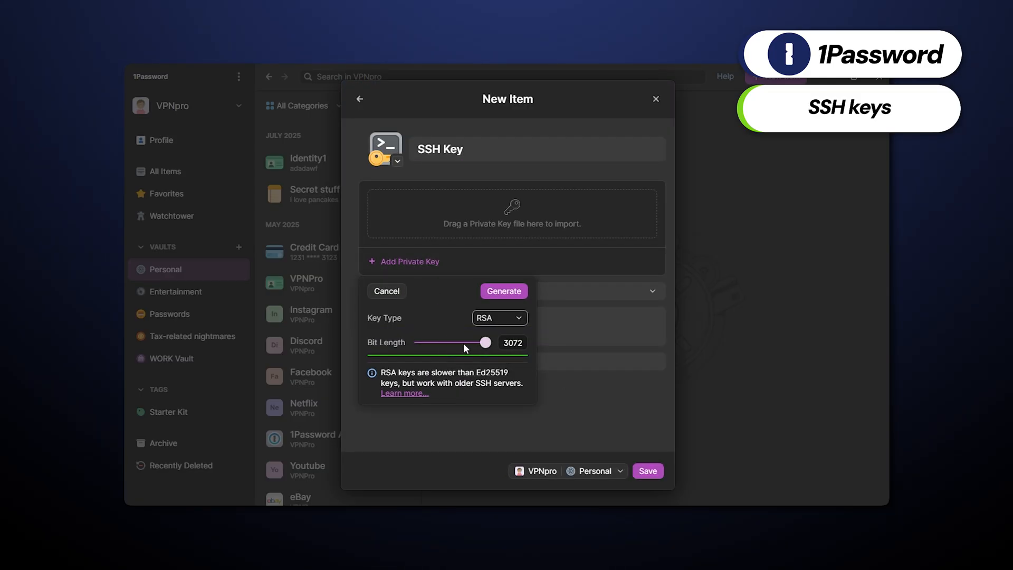
left_click(504, 291)
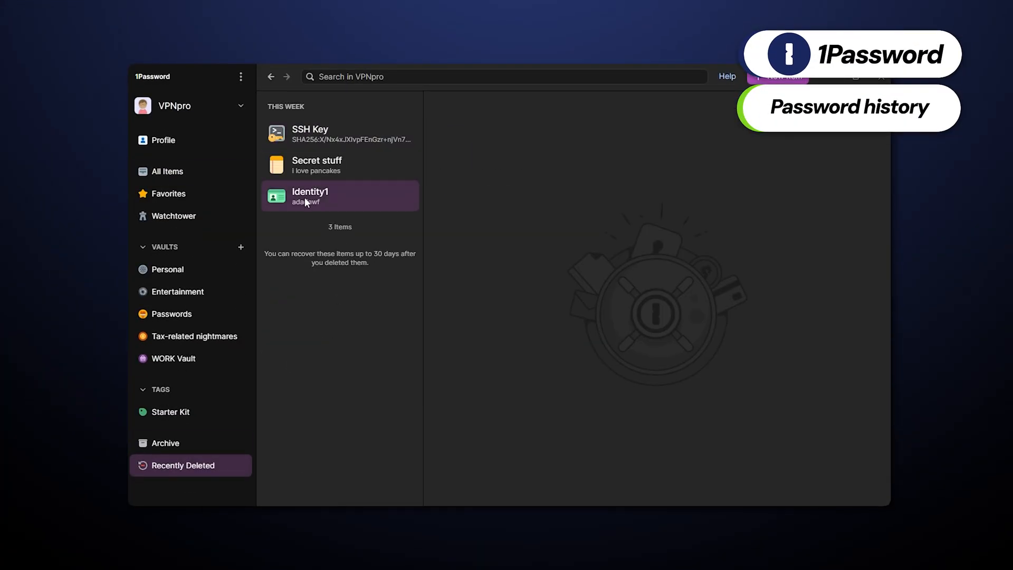
left_click(316, 165)
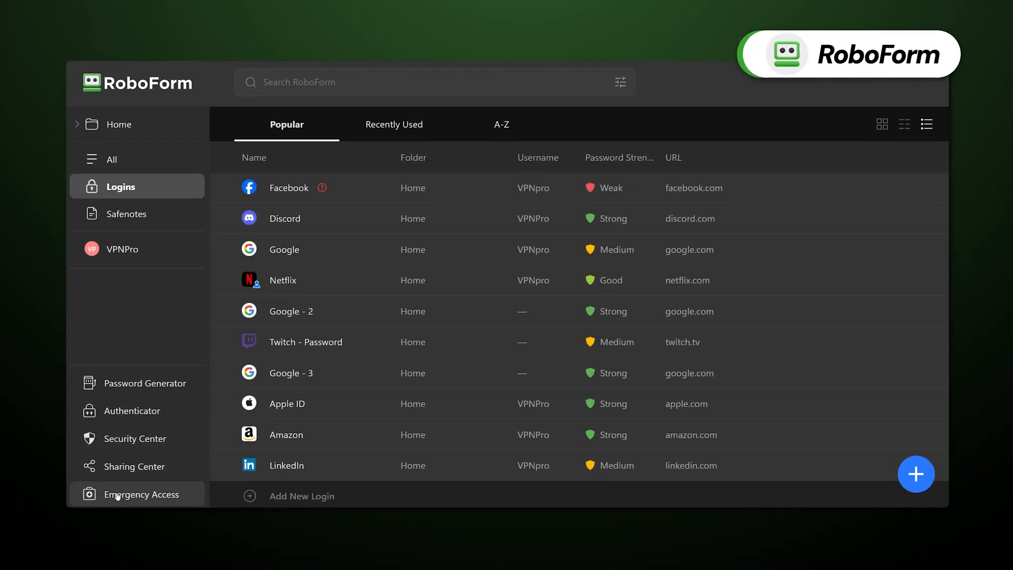
- Share the Netflix login from the tile view, entering 'VPNpro' as the recipient
left_click(138, 495)
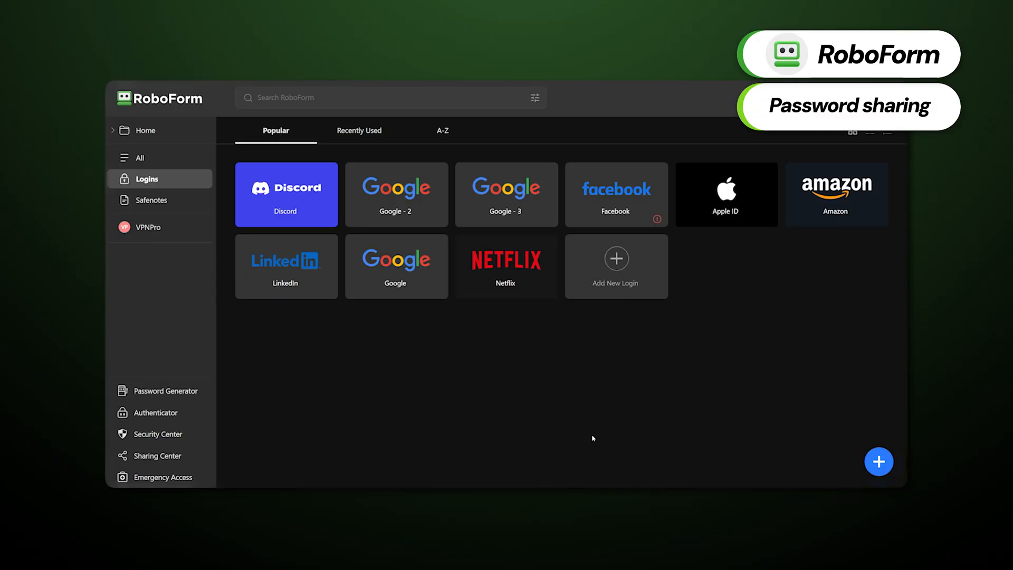
left_click(505, 266)
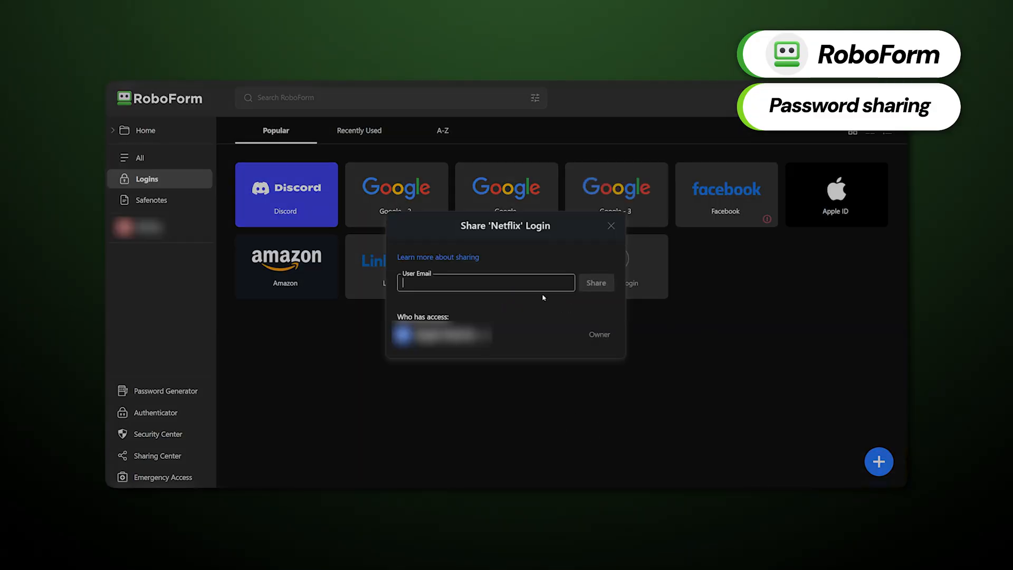
type("VPNpro")
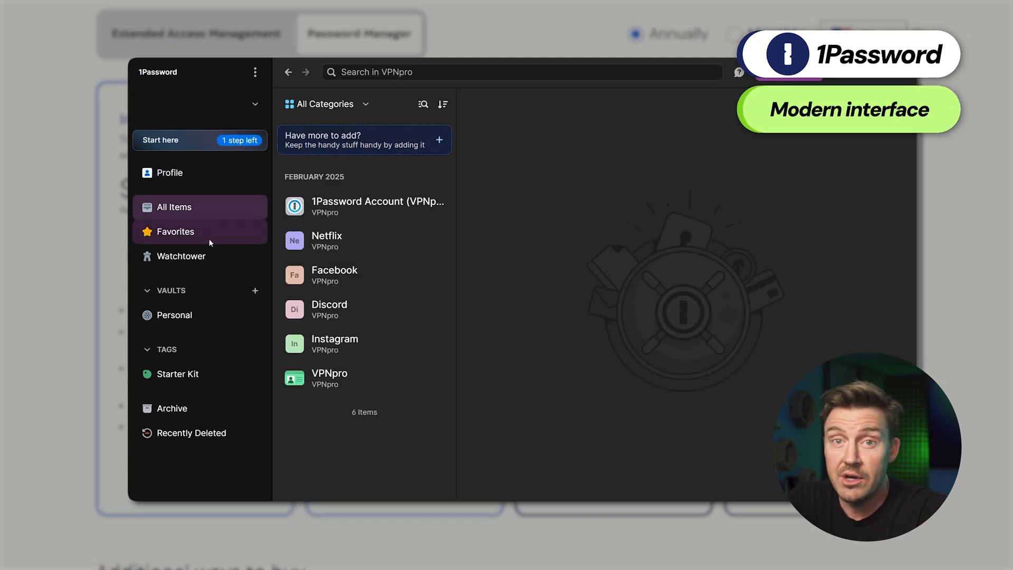
- Browse the Starter Kit tag, then the Recently Deleted items list
left_click(182, 256)
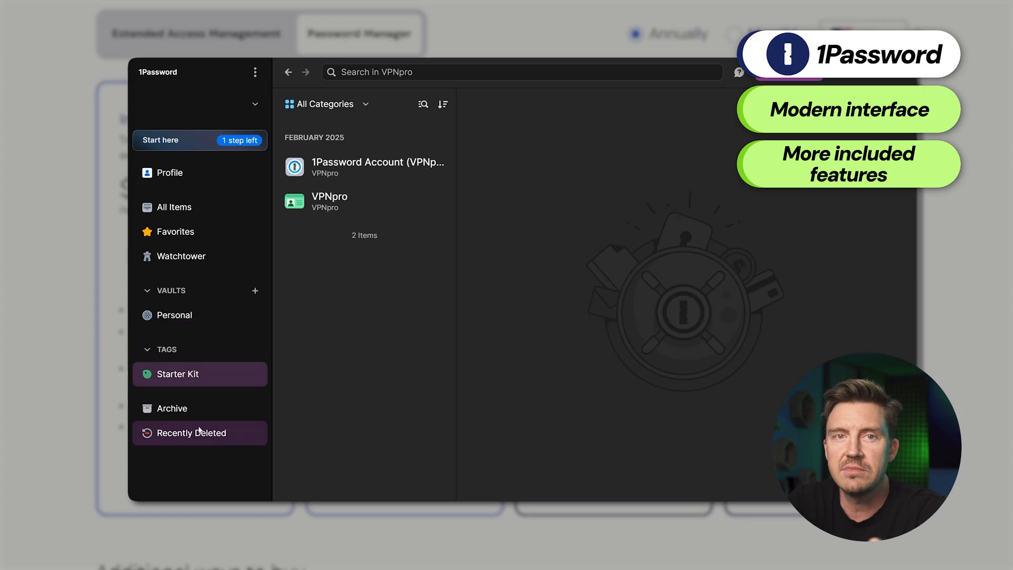
left_click(172, 408)
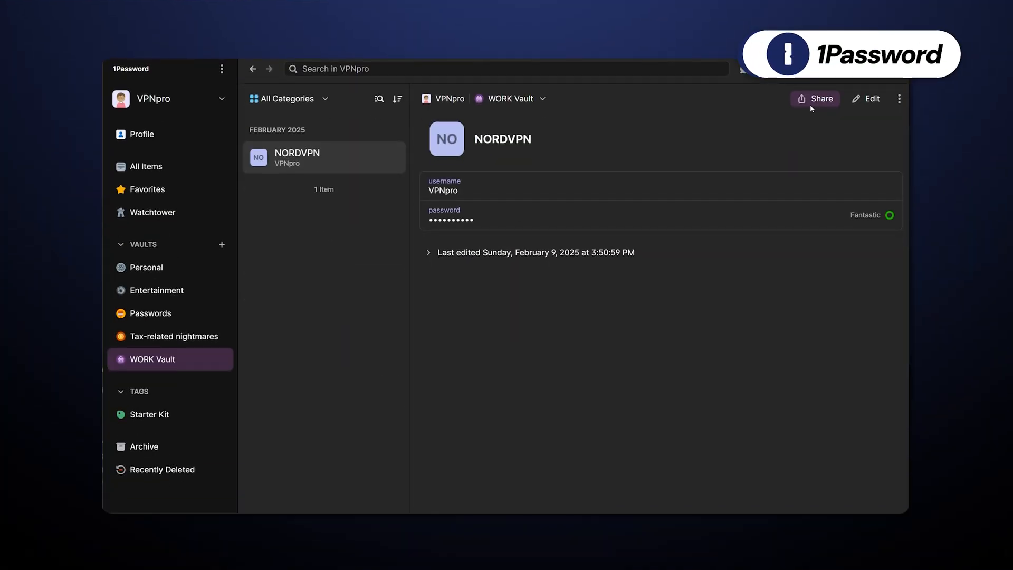
- Create a share link for the WORK Vault's NORDVPN login
left_click(816, 98)
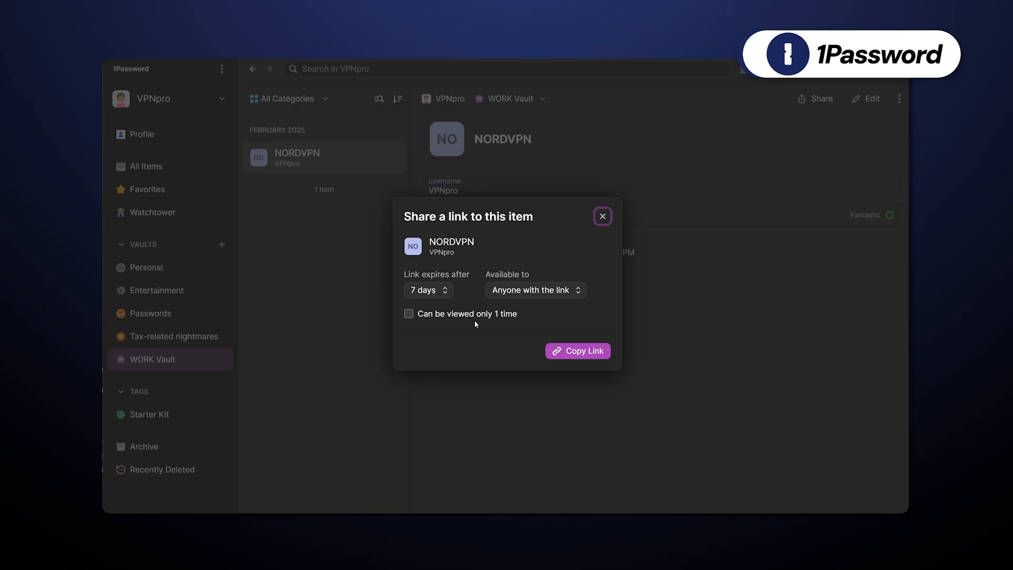
left_click(425, 290)
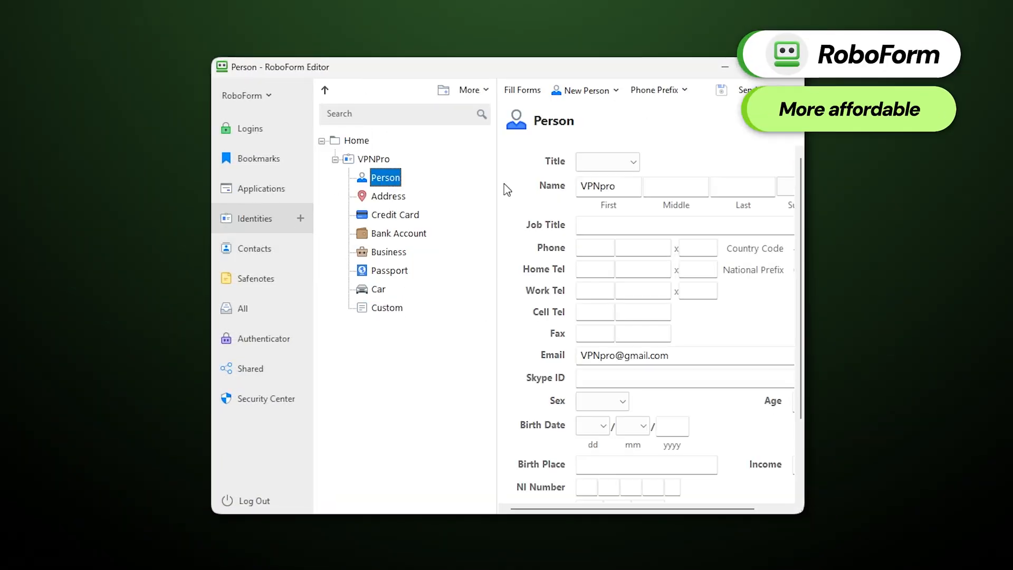
- Set the VPNPro Person identity's Title field to Mr
left_click(602, 161)
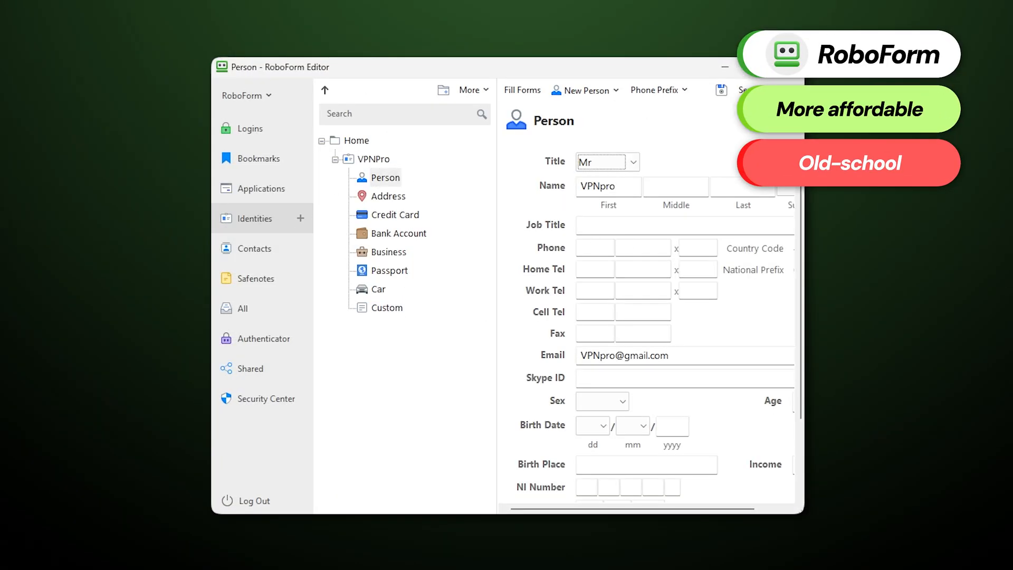